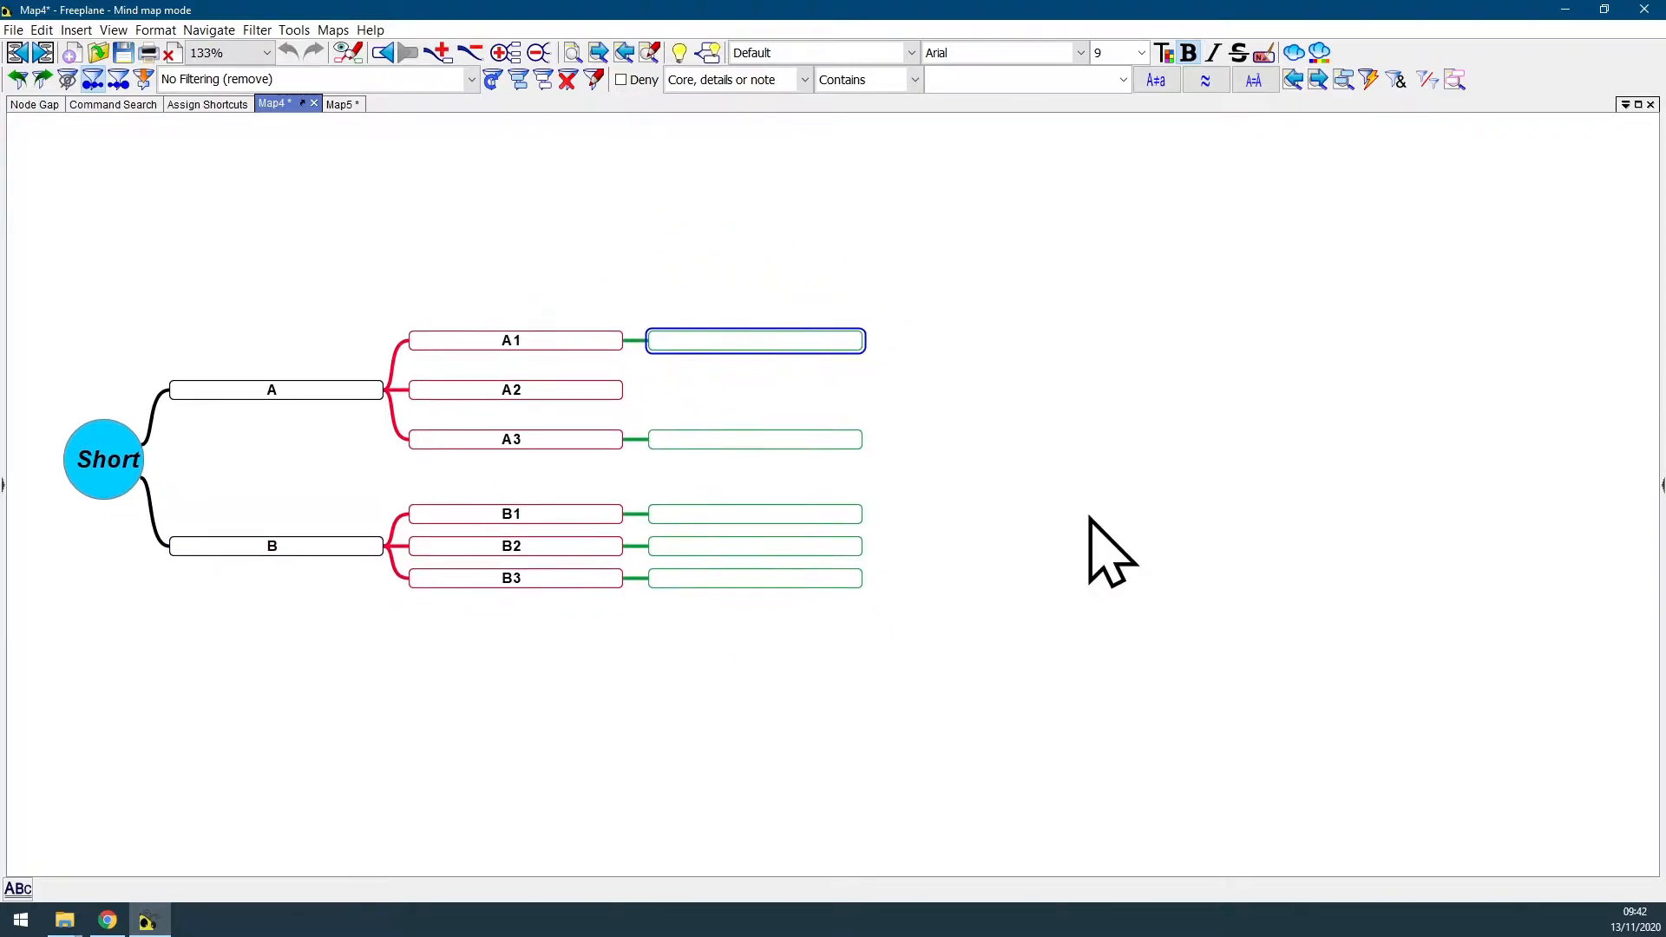
Step: Reveal the Manage Styles options from the Format menu
{"action": "left_click", "coordinate": [155, 30]}
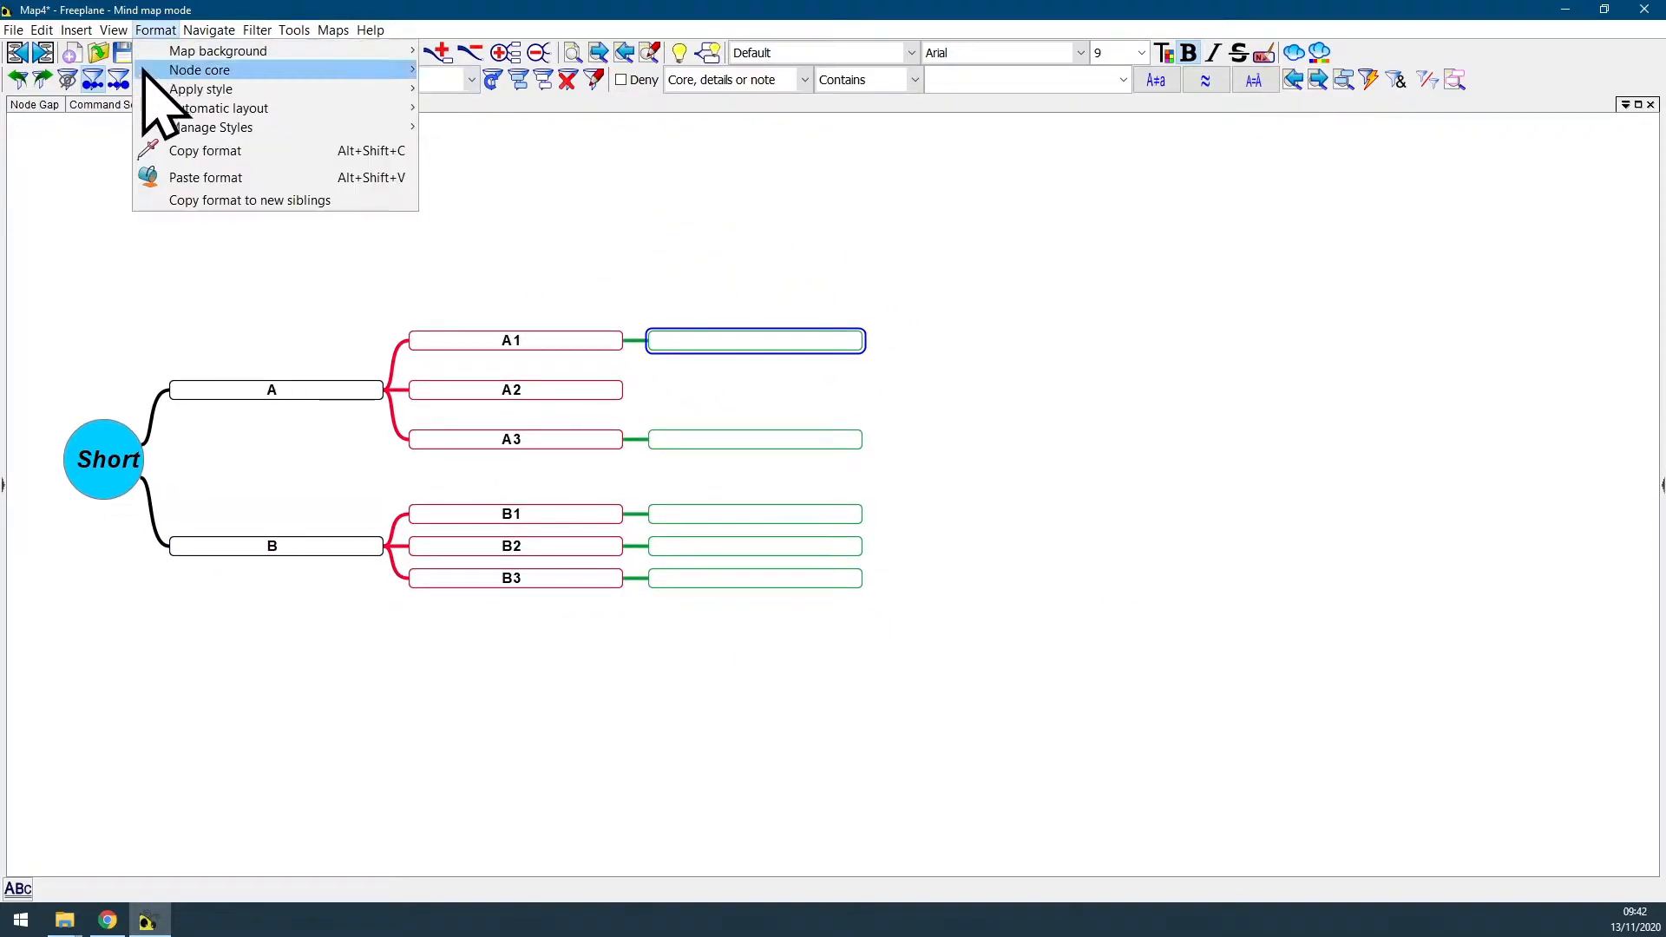
{"action": "mouse_move", "coordinate": [210, 127]}
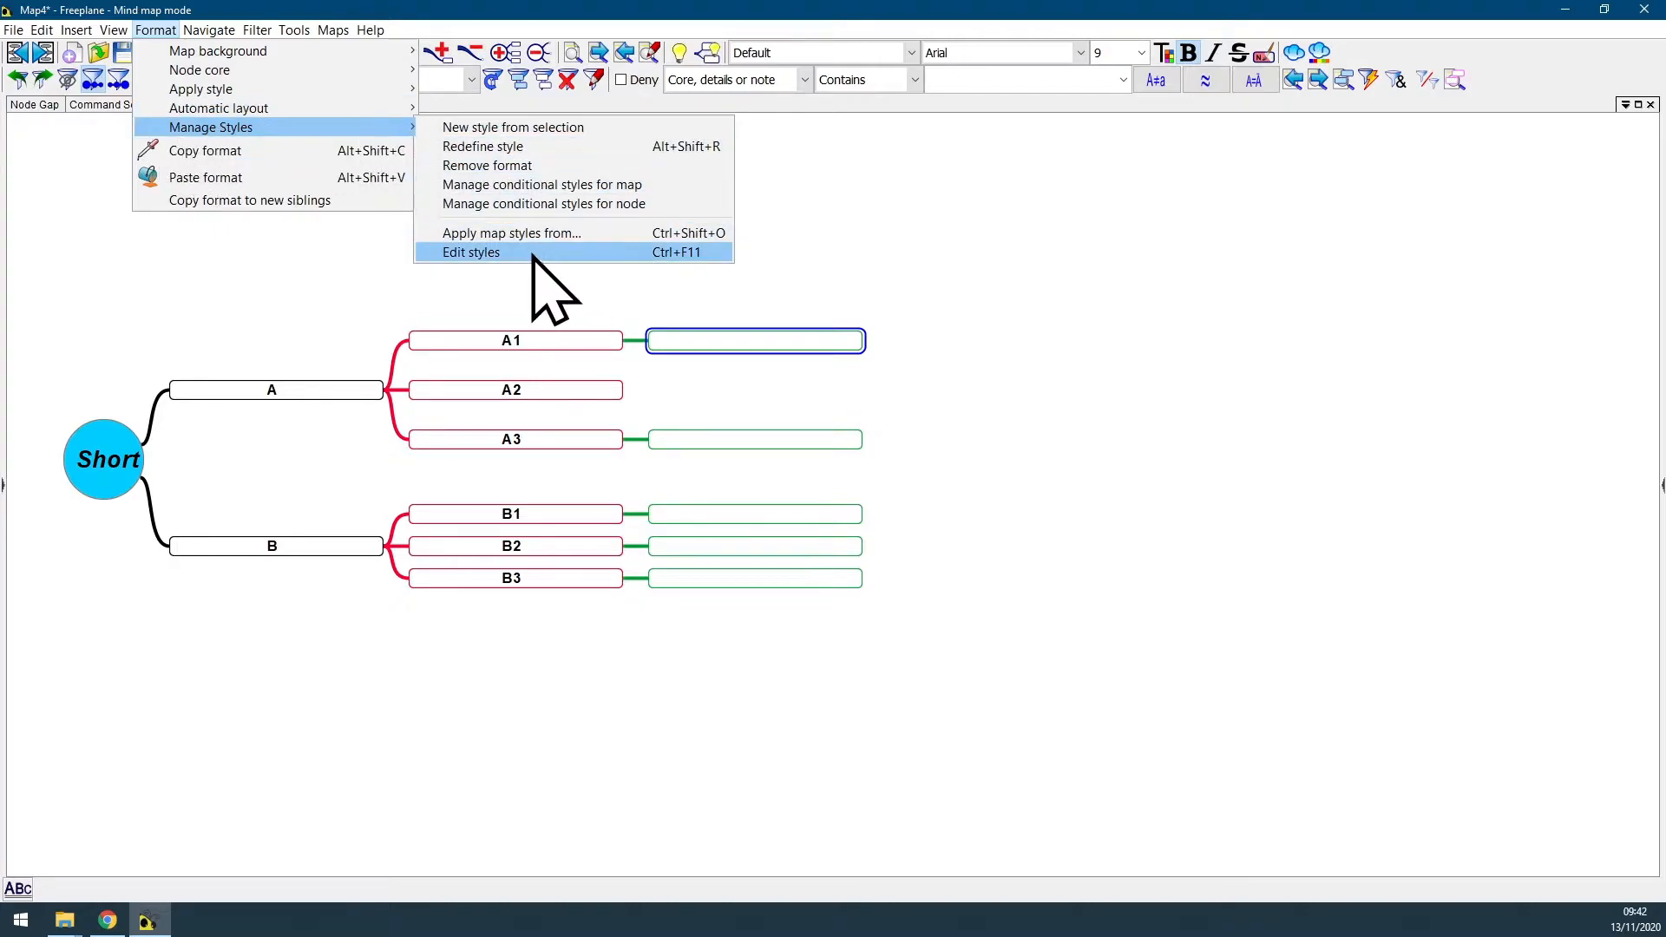
{"action": "mouse_move", "coordinate": [473, 292]}
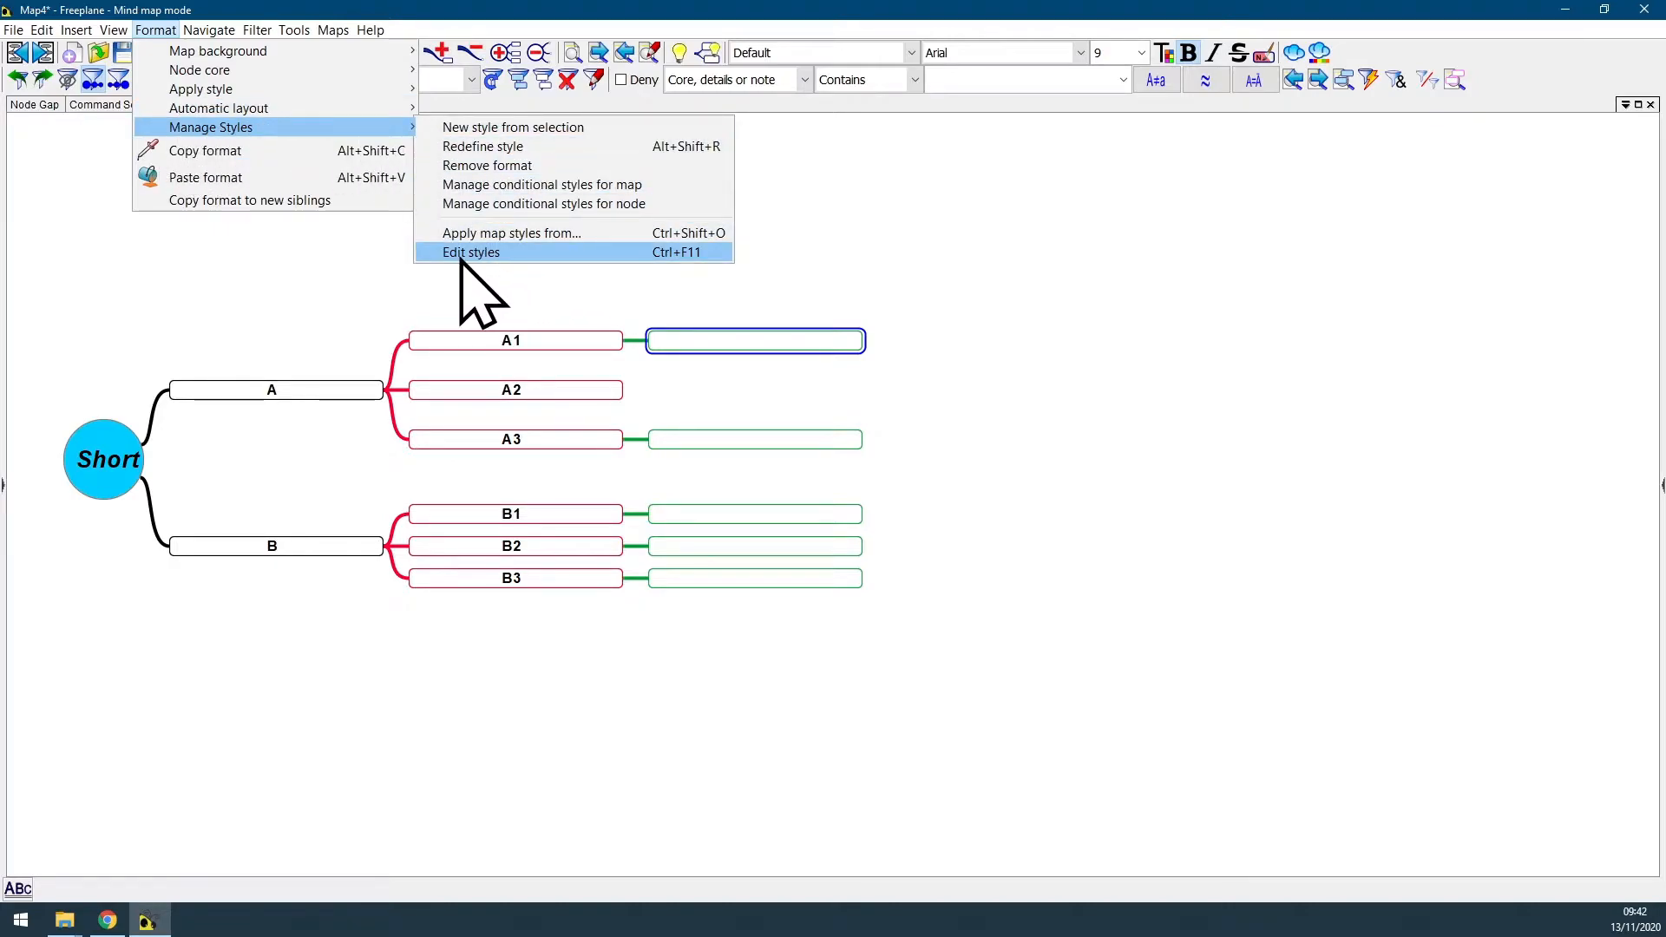
{"action": "mouse_move", "coordinate": [717, 296]}
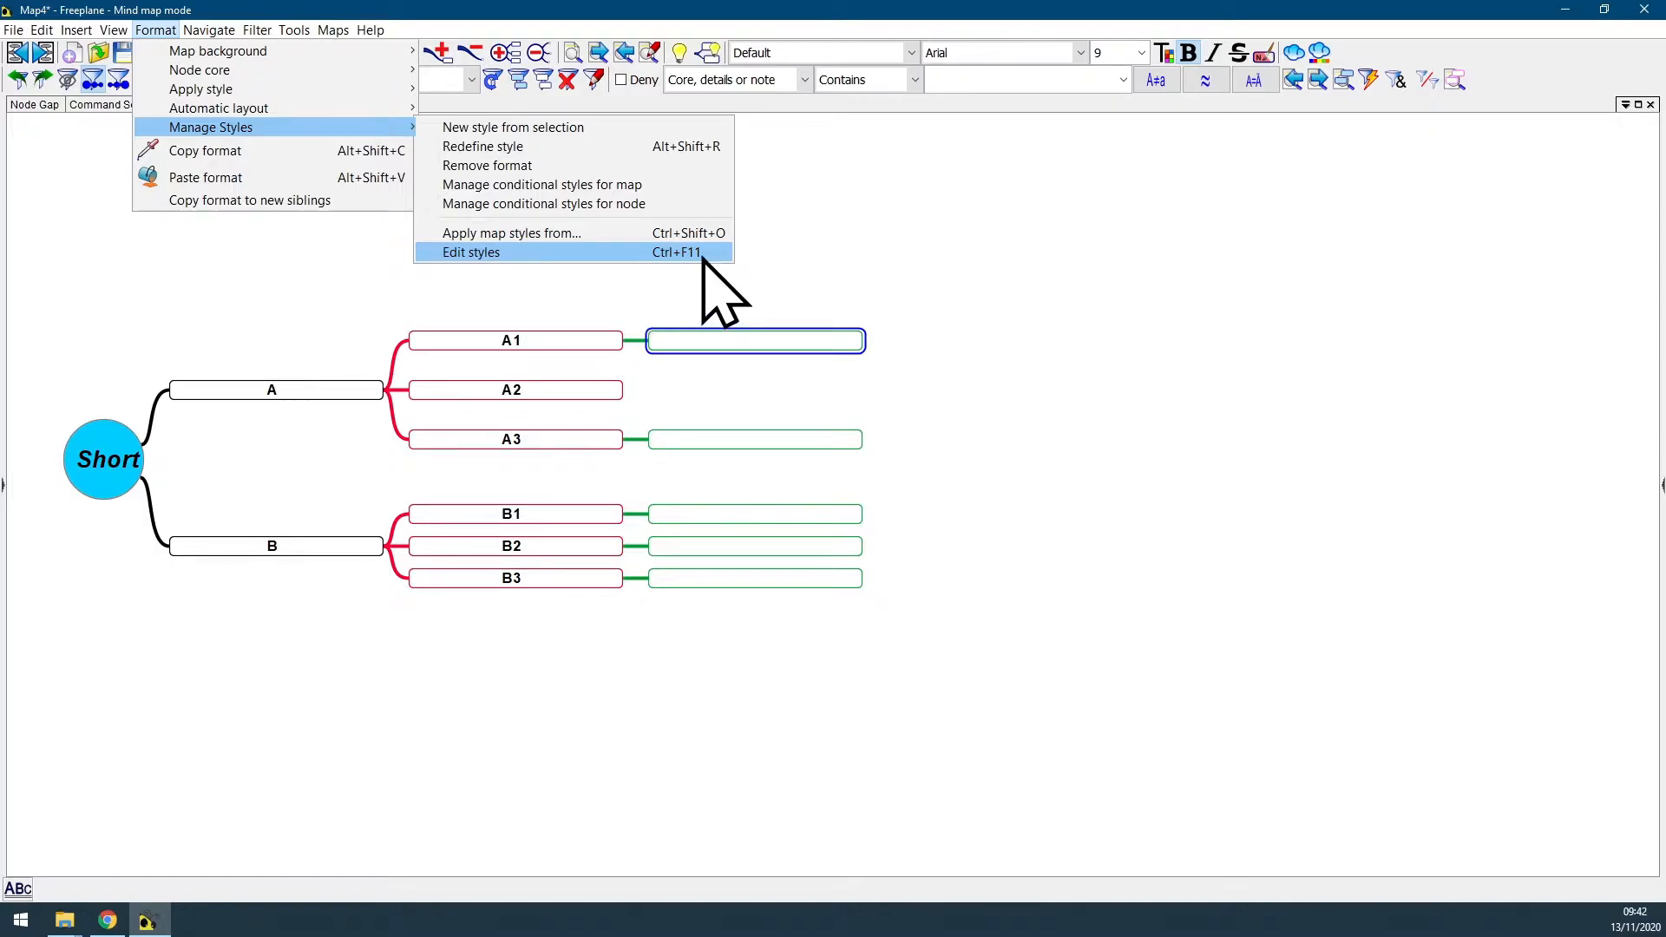
Step: Launch the style editor to give the Default style 50 pt min and max node width
{"action": "left_click", "coordinate": [470, 252]}
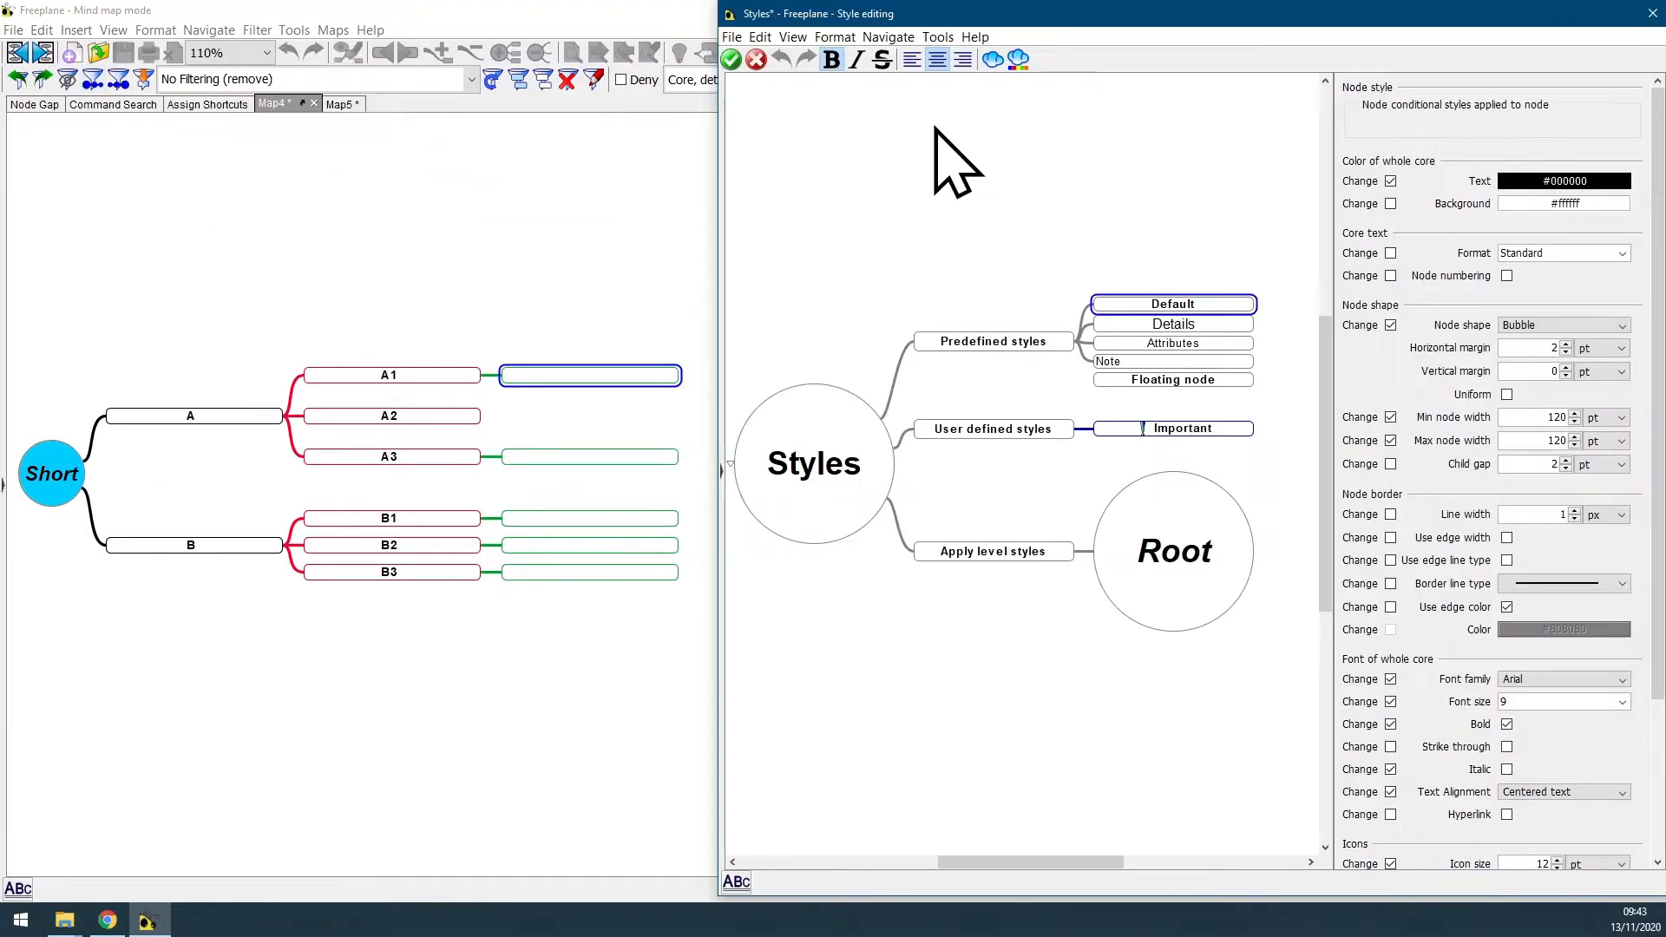
{"action": "mouse_move", "coordinate": [1248, 350]}
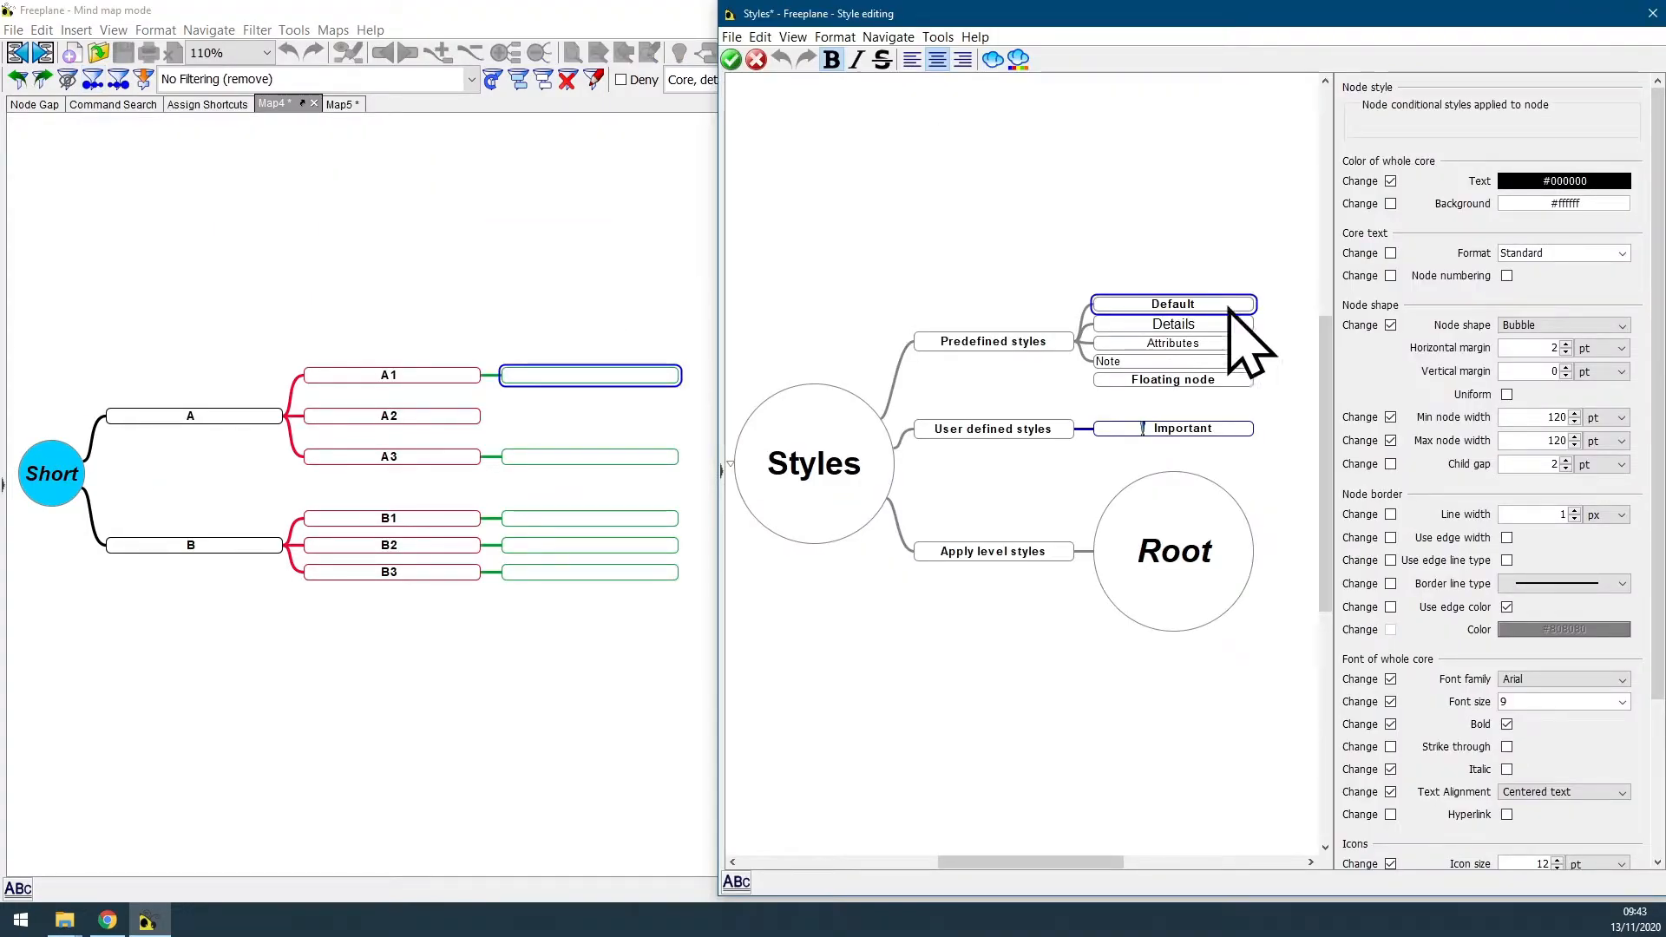
{"action": "mouse_move", "coordinate": [1446, 467]}
{"action": "type", "text": "50"}
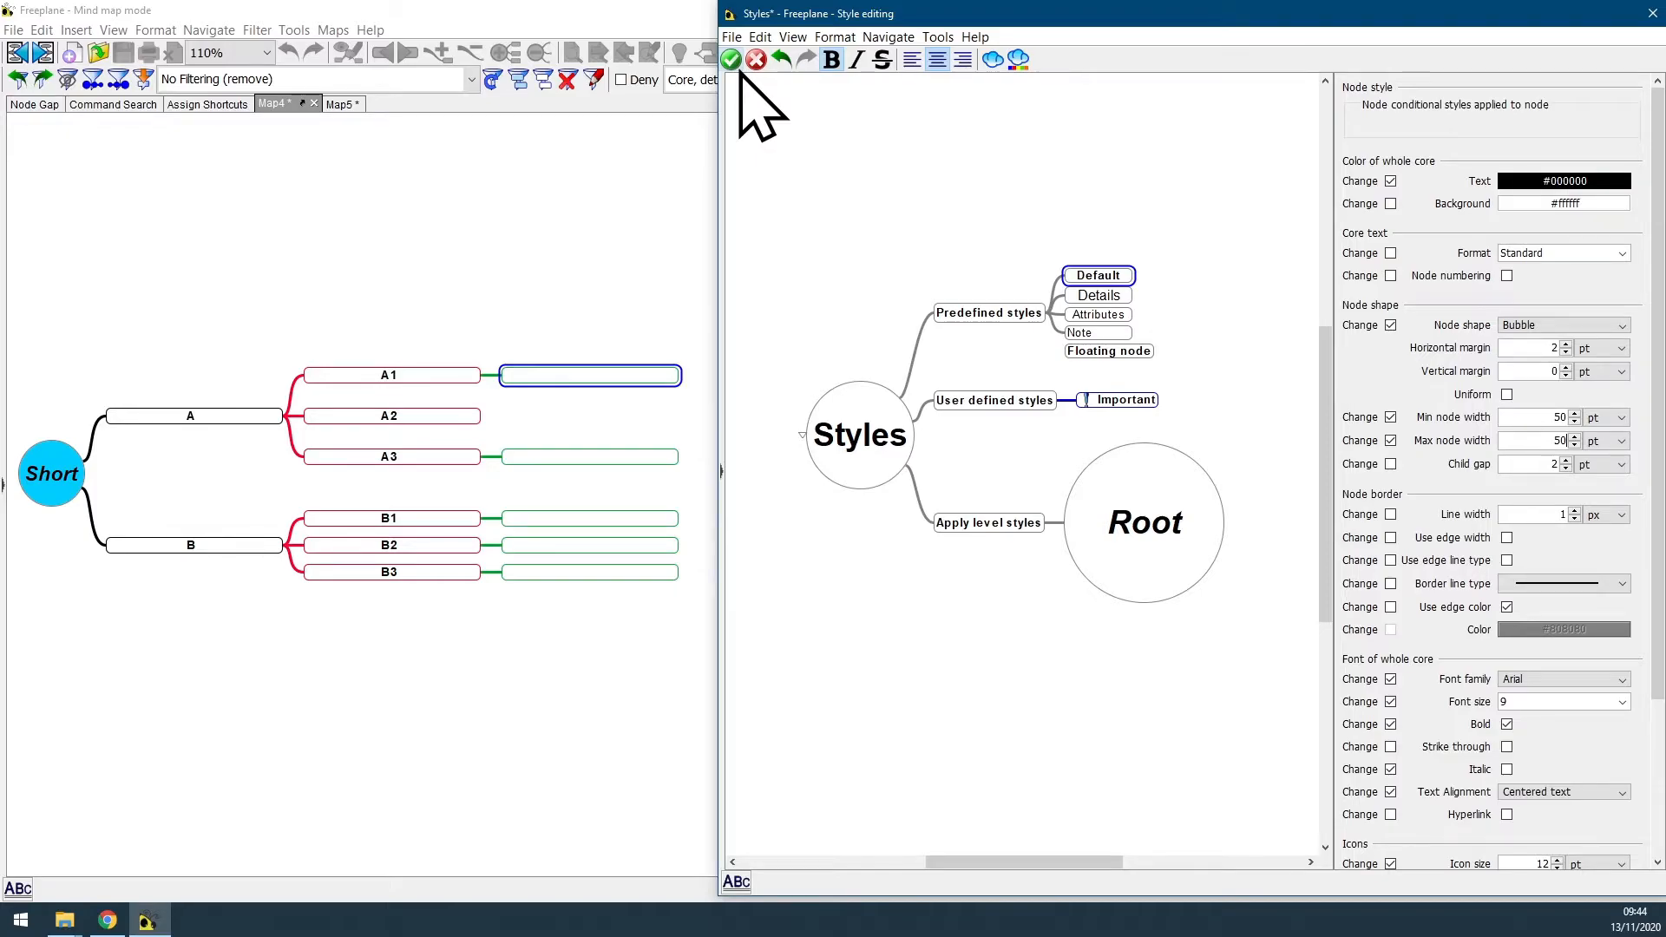
Step: Accept the style changes so the map's nodes resize to the 50 pt width
{"action": "left_click", "coordinate": [731, 59]}
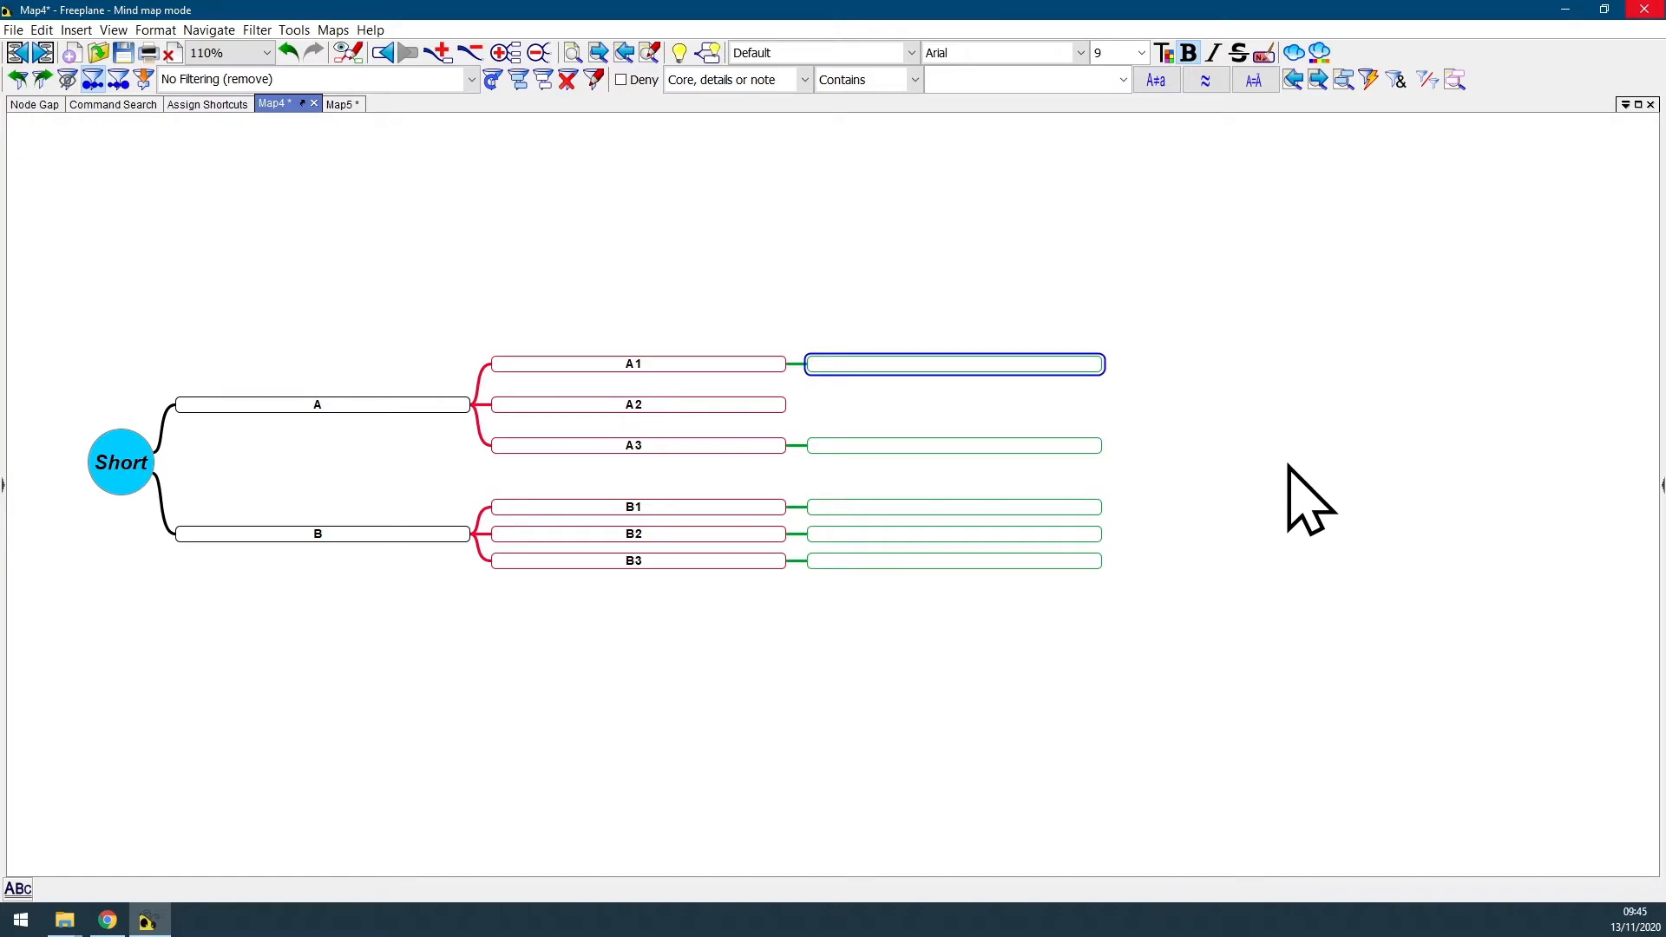
{"action": "mouse_move", "coordinate": [1307, 500]}
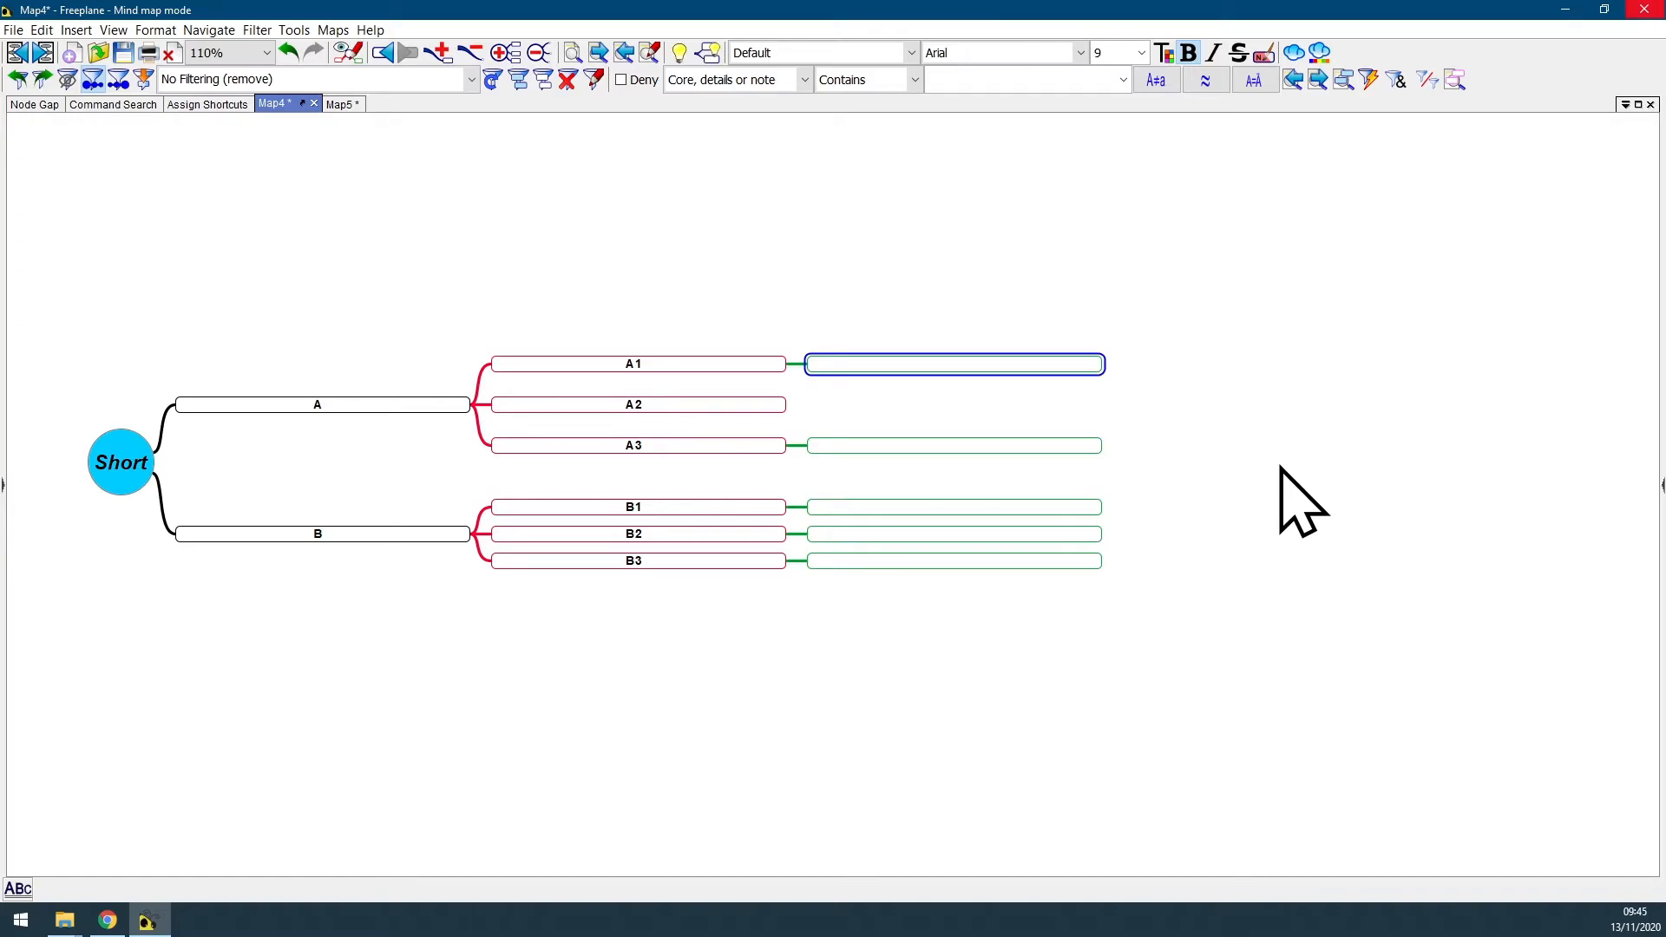